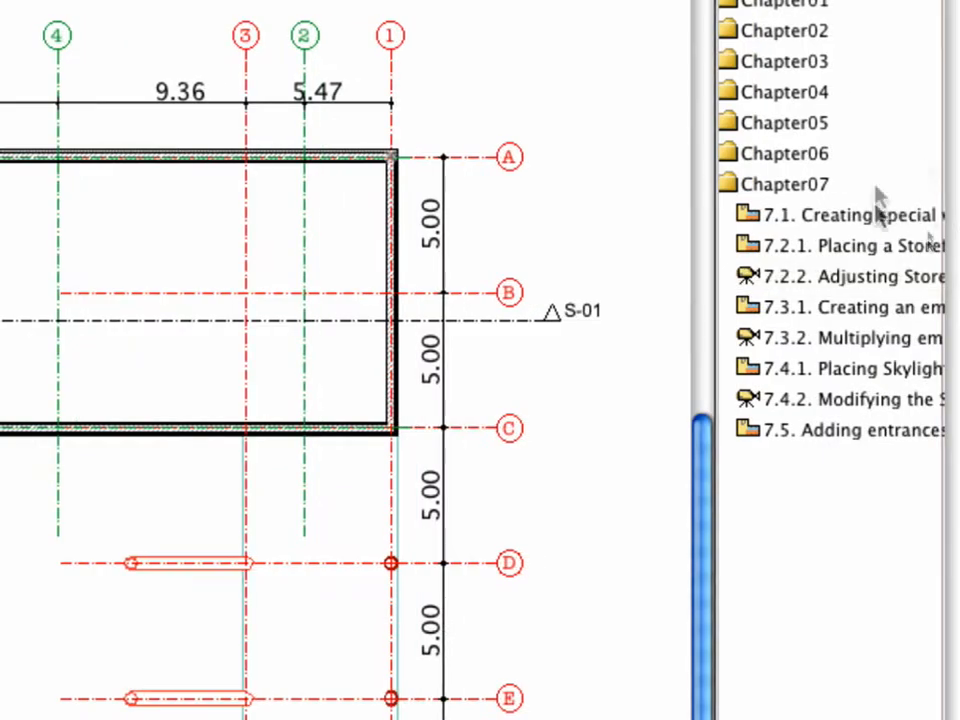
Step: Switch the Navigator to the 7.1 special windows chapter view
left_click(850, 214)
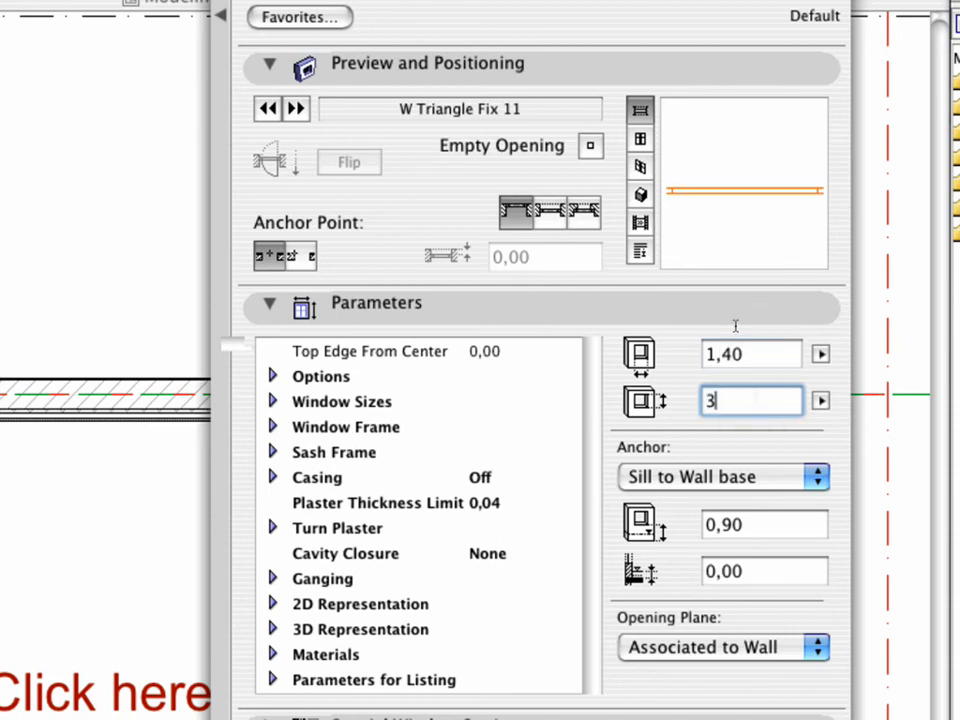
Step: Give the triangle window height 3,85, 45 Mtl metal frame materials and Glass-Blue glazing
type("3,85")
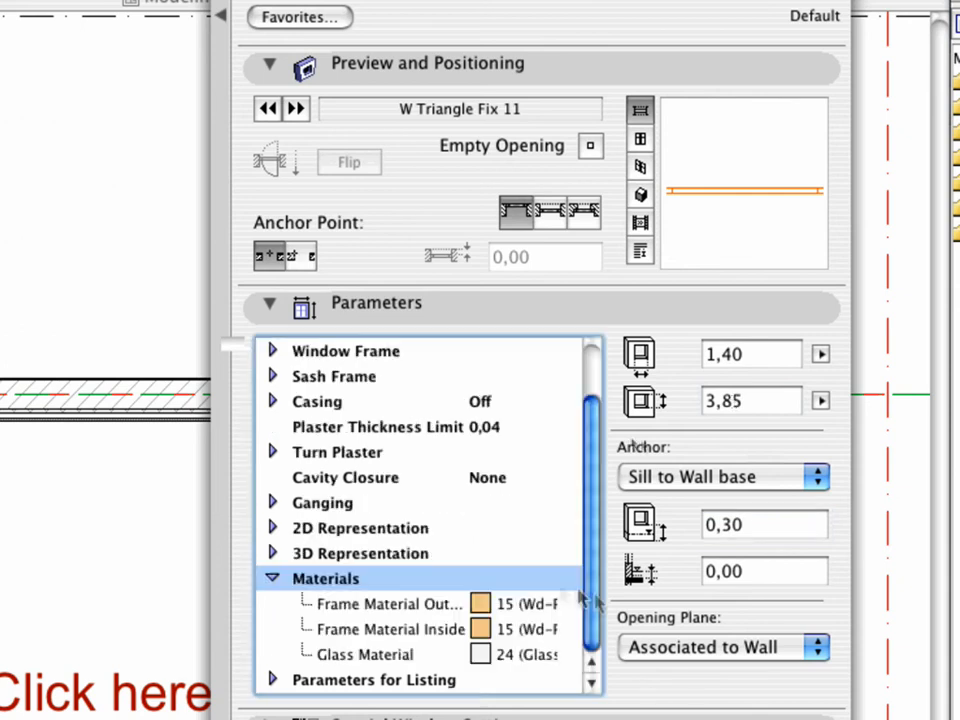
left_click(388, 604)
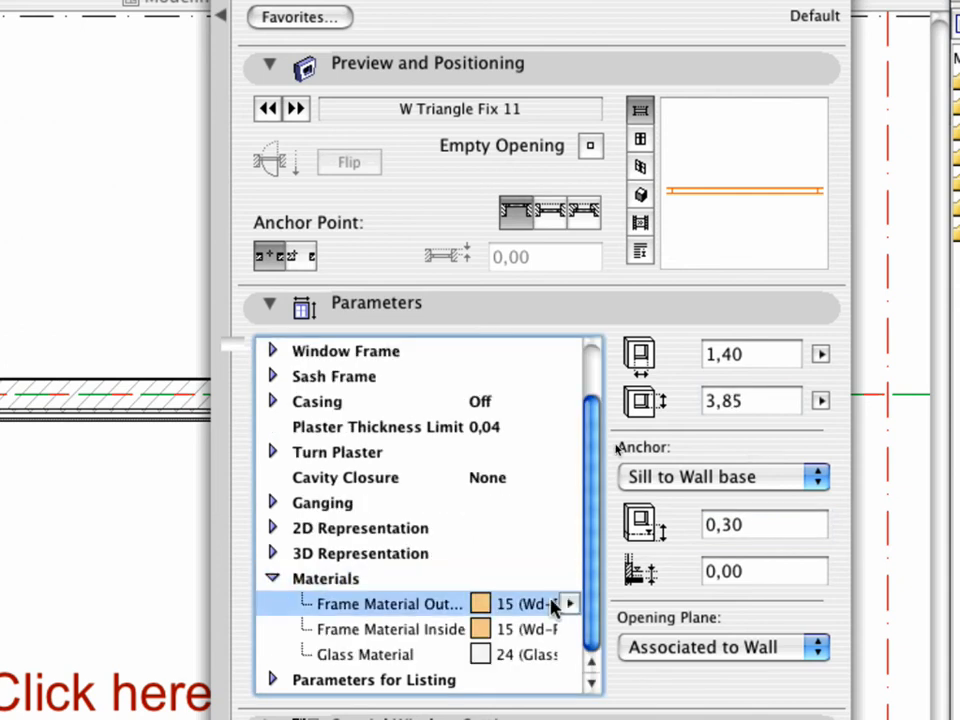
left_click(570, 604)
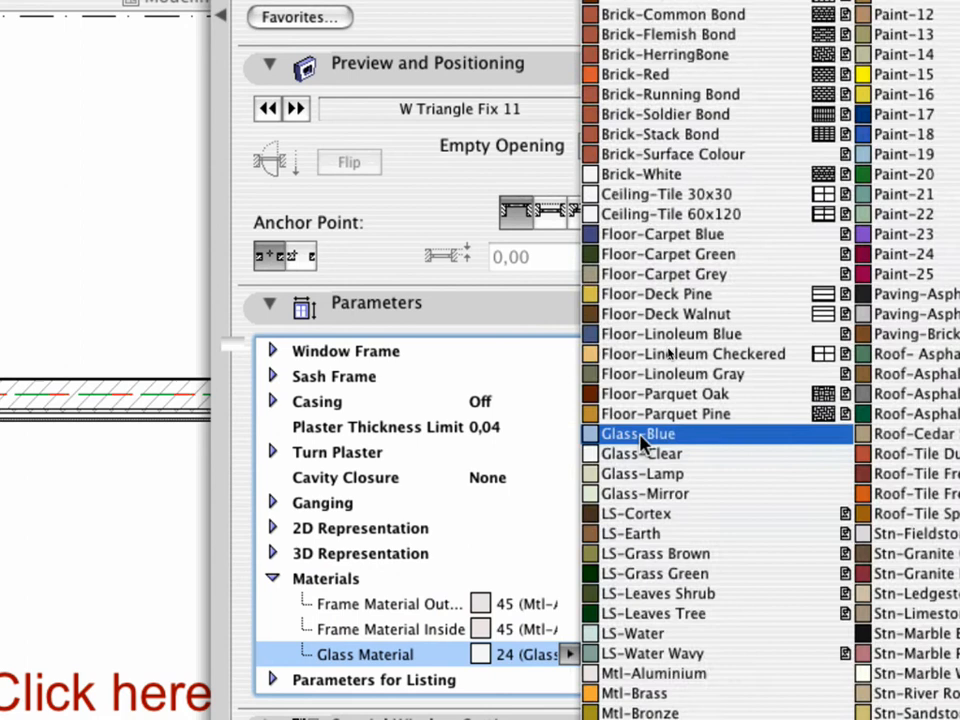
left_click(636, 432)
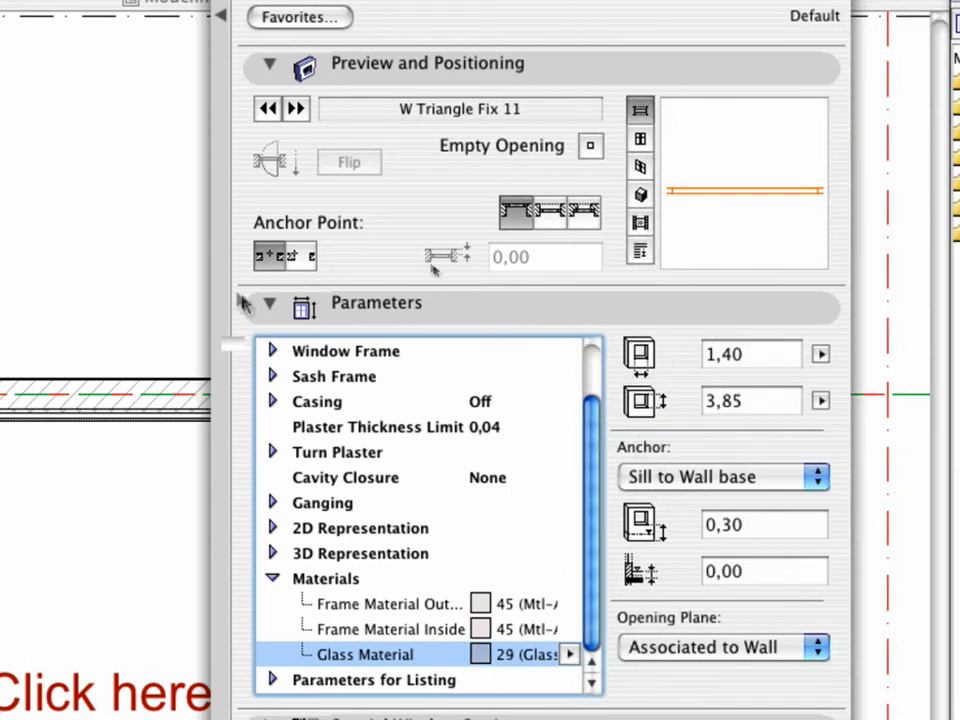
left_click(268, 304)
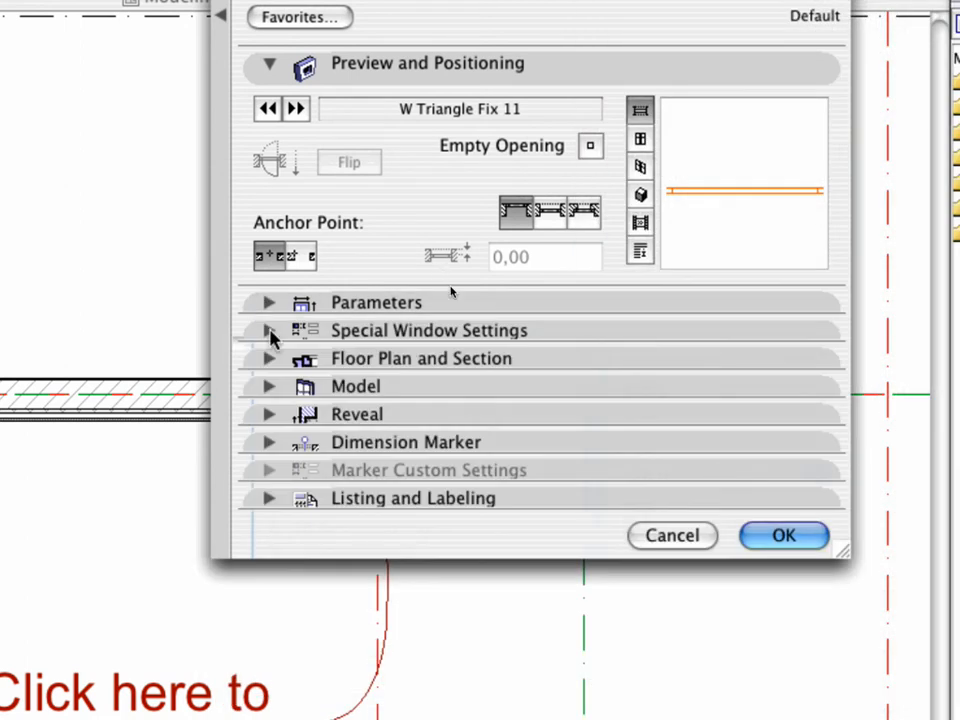
Step: Set the triangle's top point opening offset to -0,70 in Special Window Settings
left_click(268, 330)
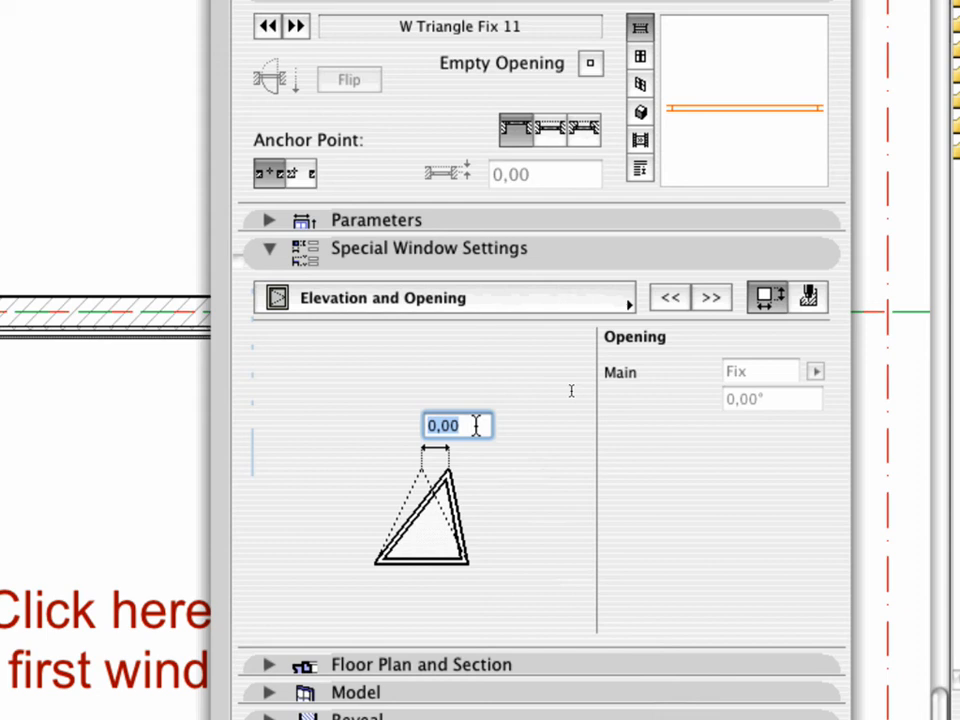
type("-,70")
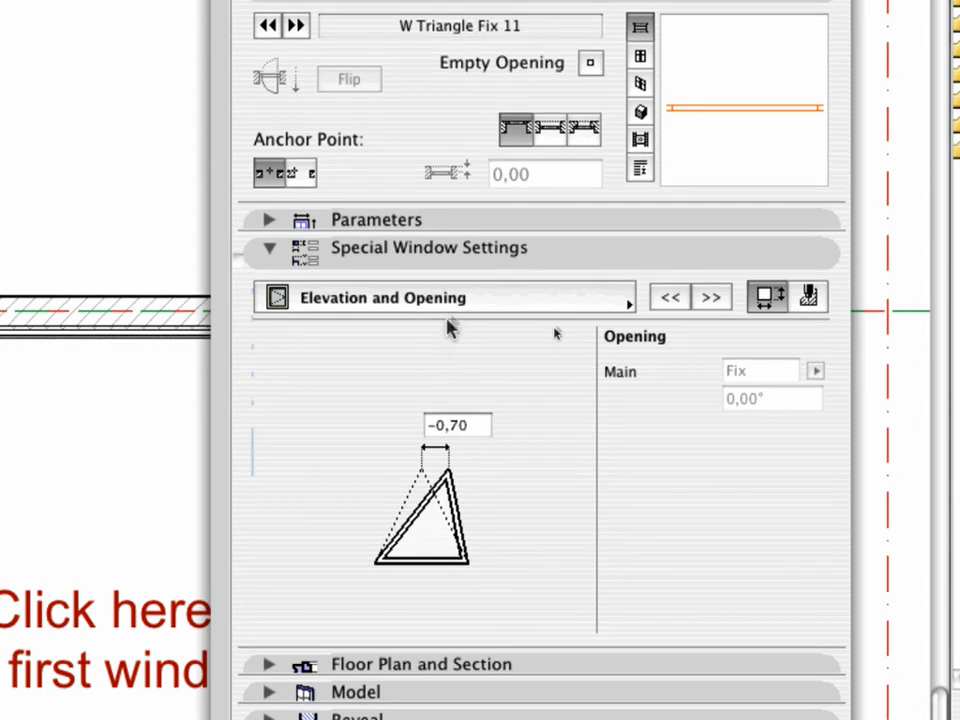
mouse_move(452, 322)
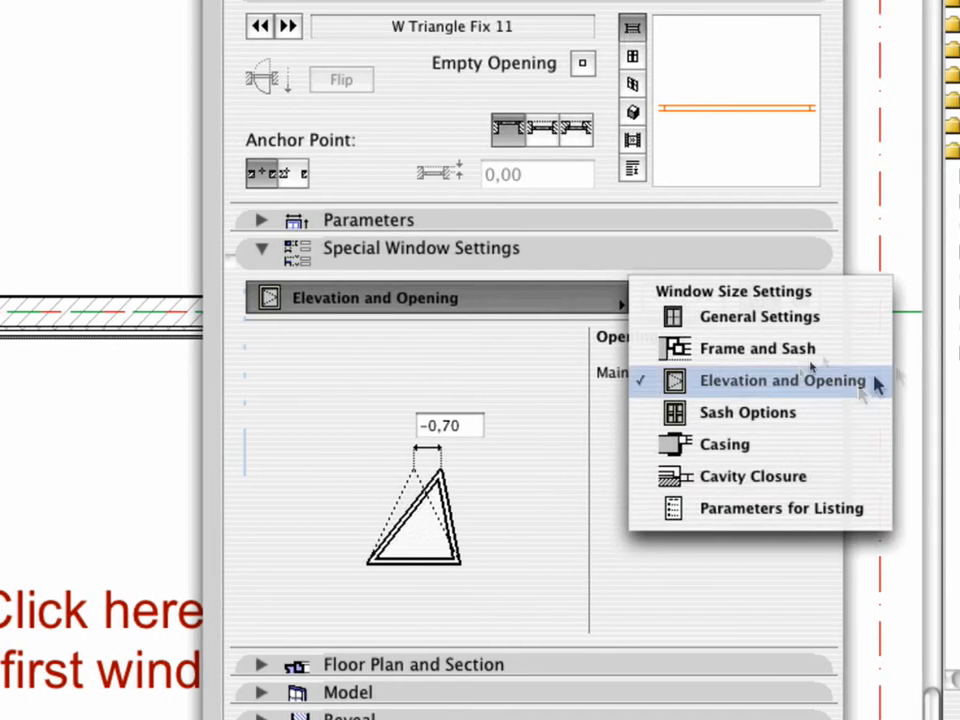
Step: Disable automatic plaster turning on both reference and opposite sides under Cavity Closure
left_click(752, 476)
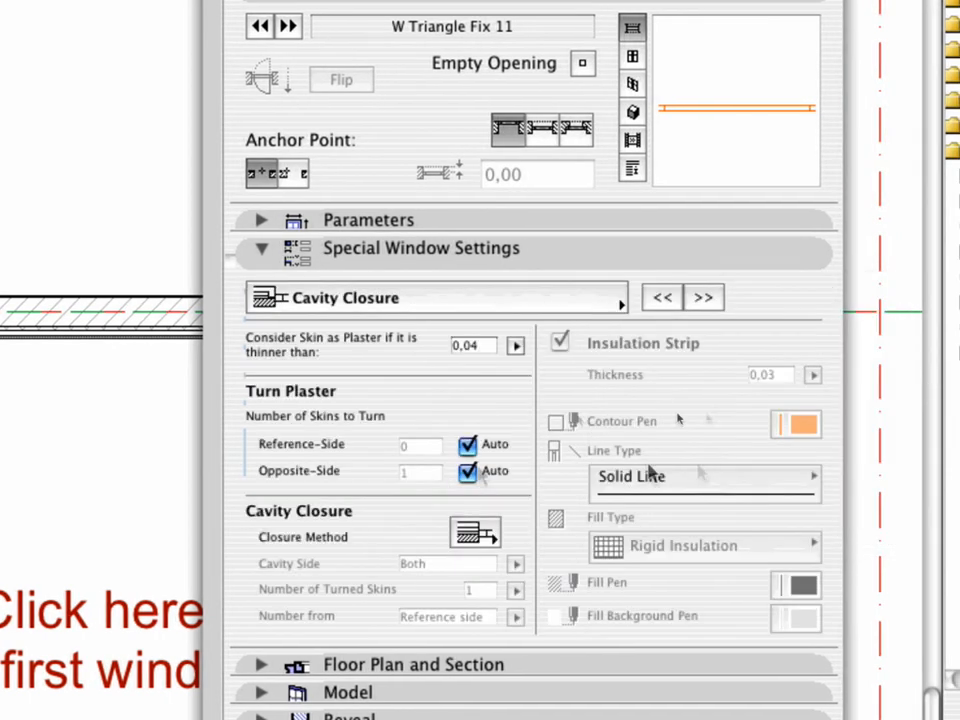
left_click(468, 444)
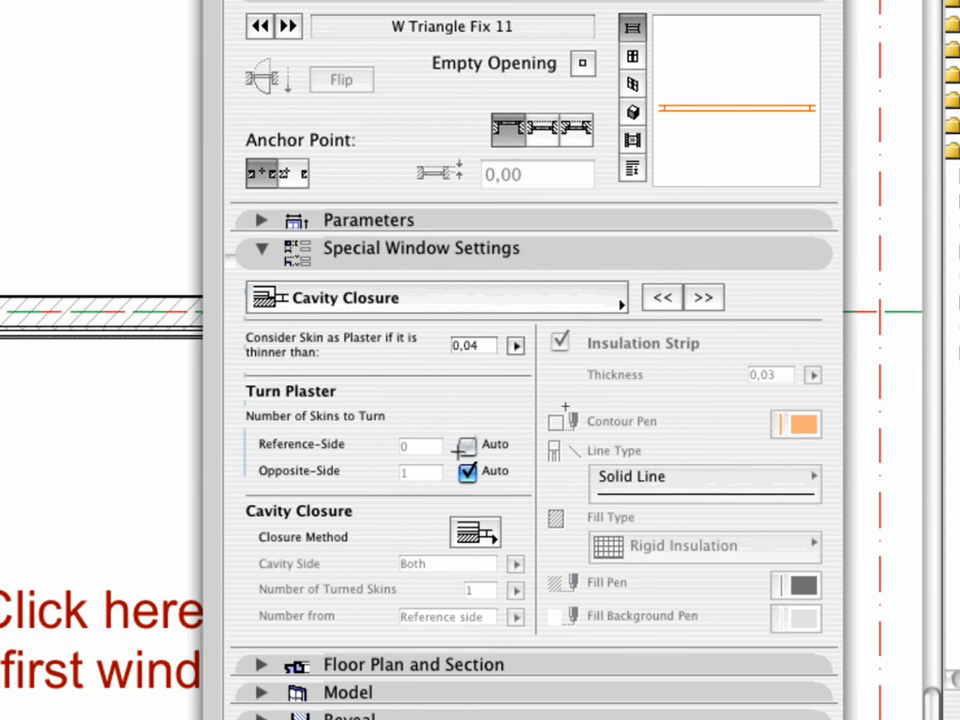
left_click(468, 472)
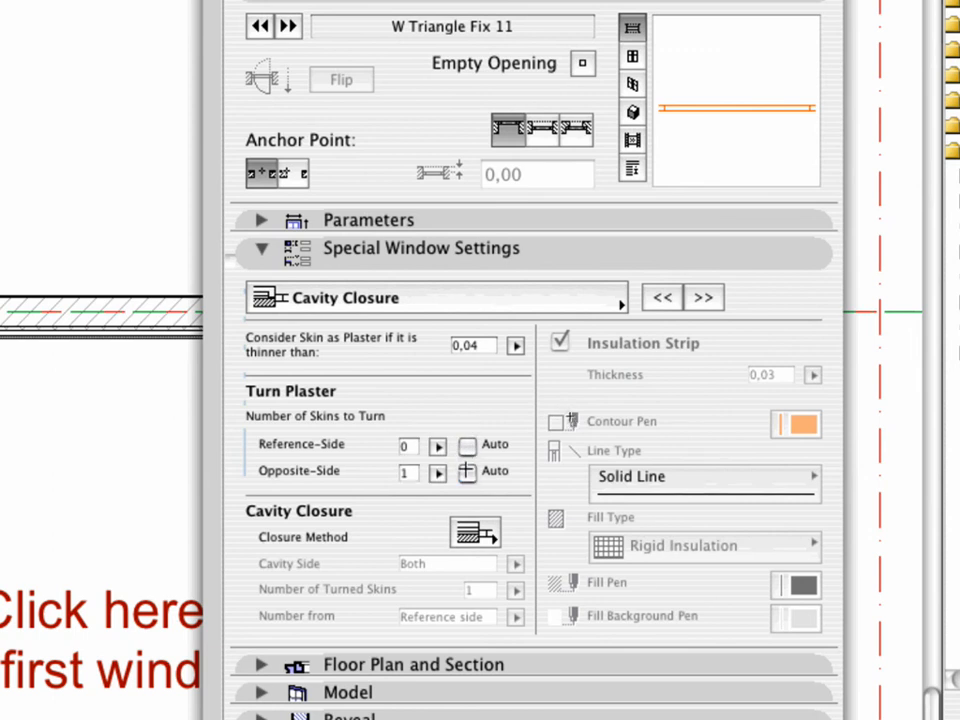
left_click(260, 248)
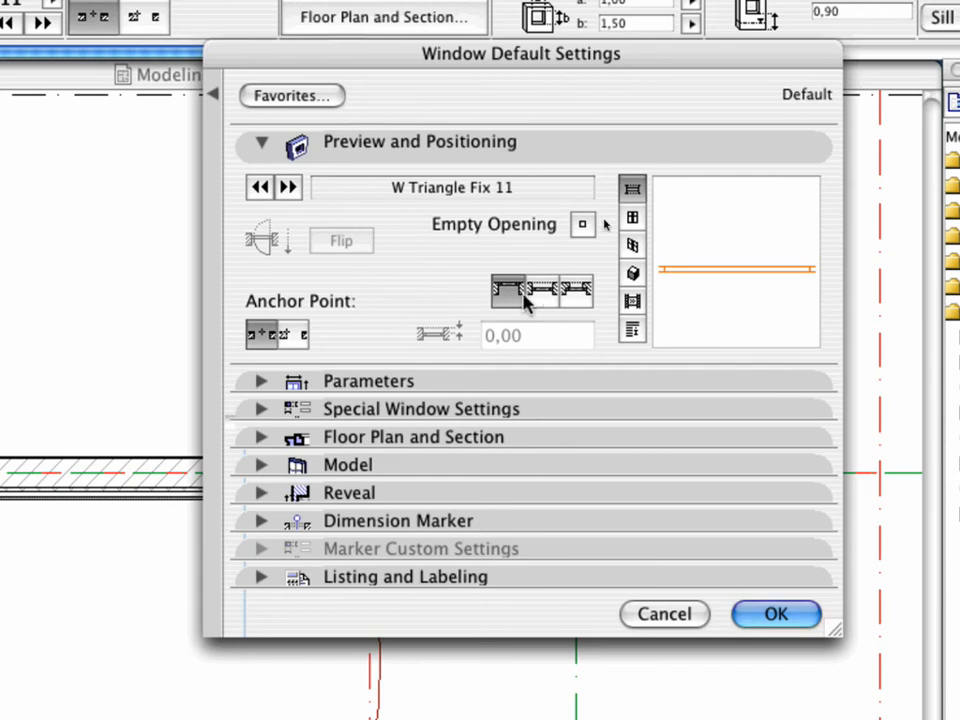
Step: Anchor the window at its middle point with a 0,05 offset
left_click(542, 292)
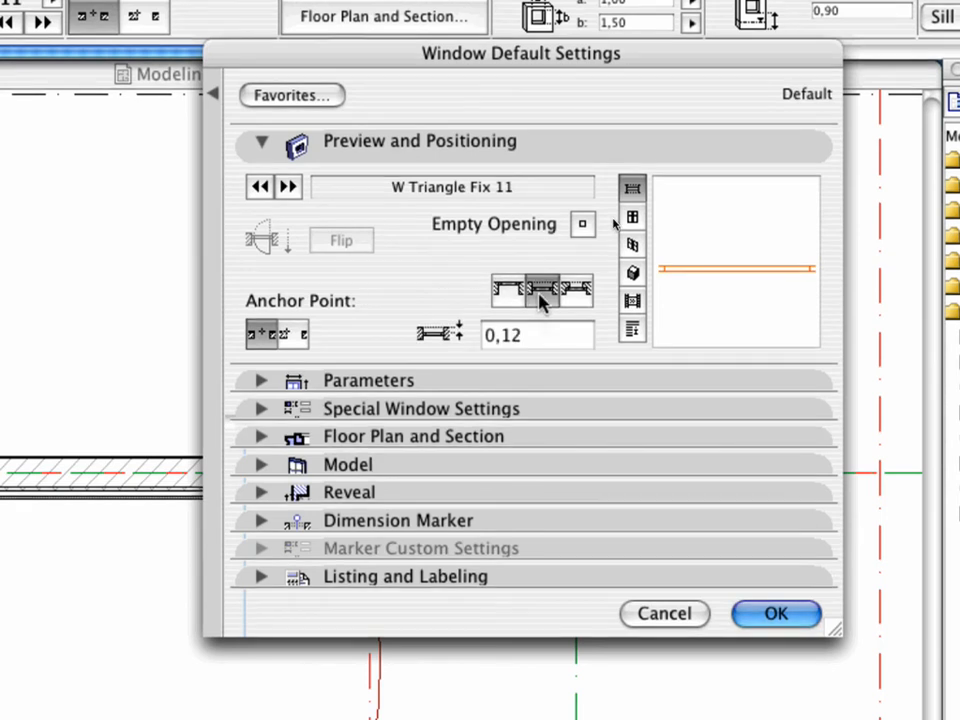
left_click(536, 336)
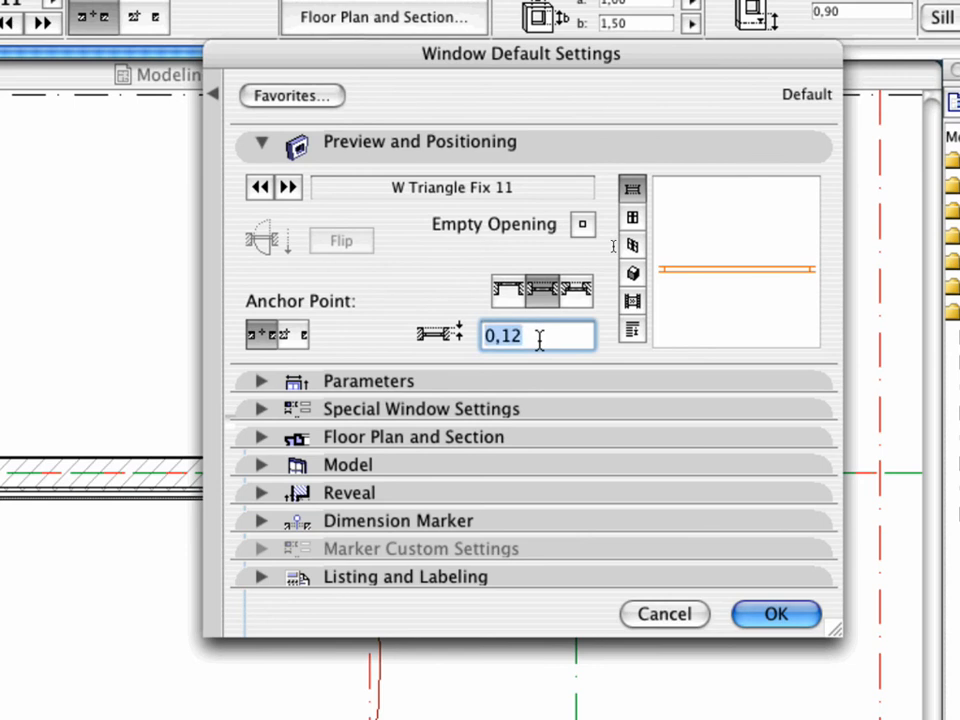
type("0,05")
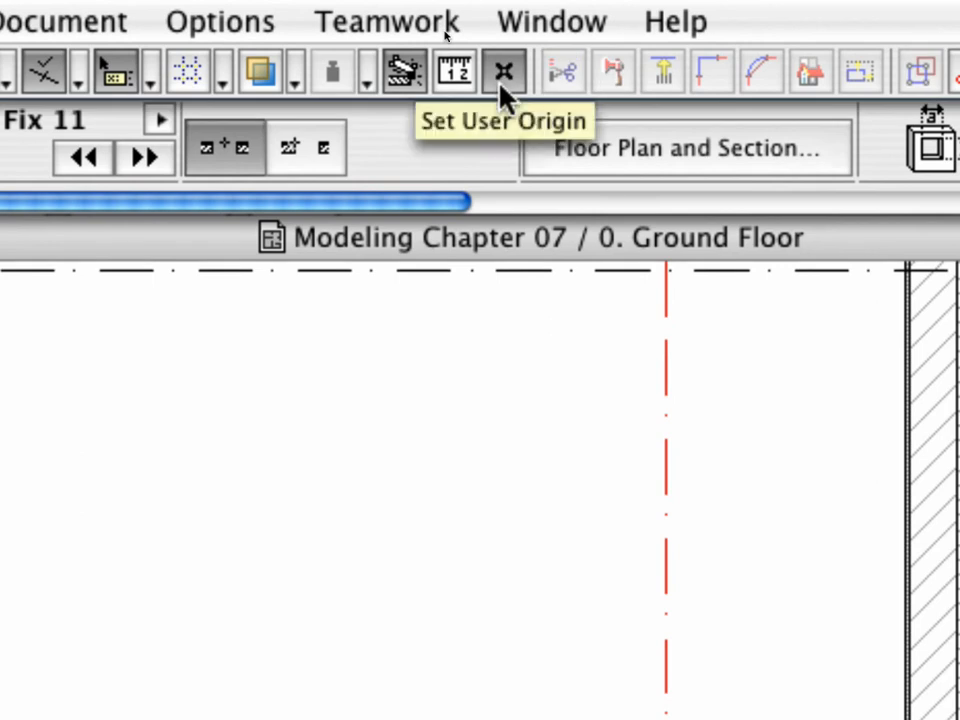
Step: Set the user origin -2 along X from the lower right outer wall corner
left_click(504, 72)
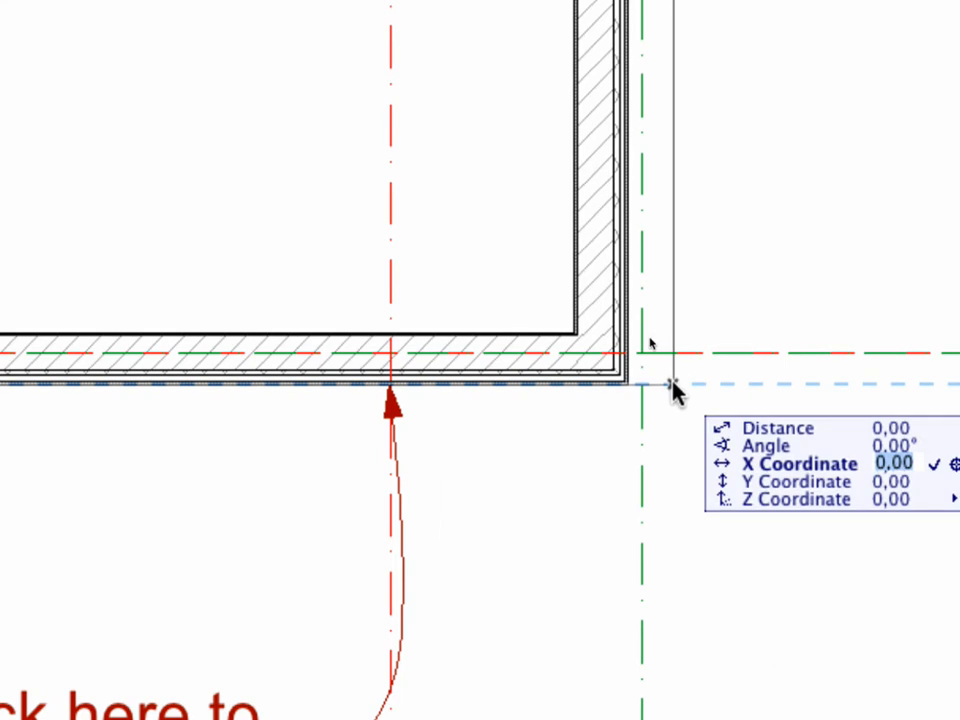
type("-2")
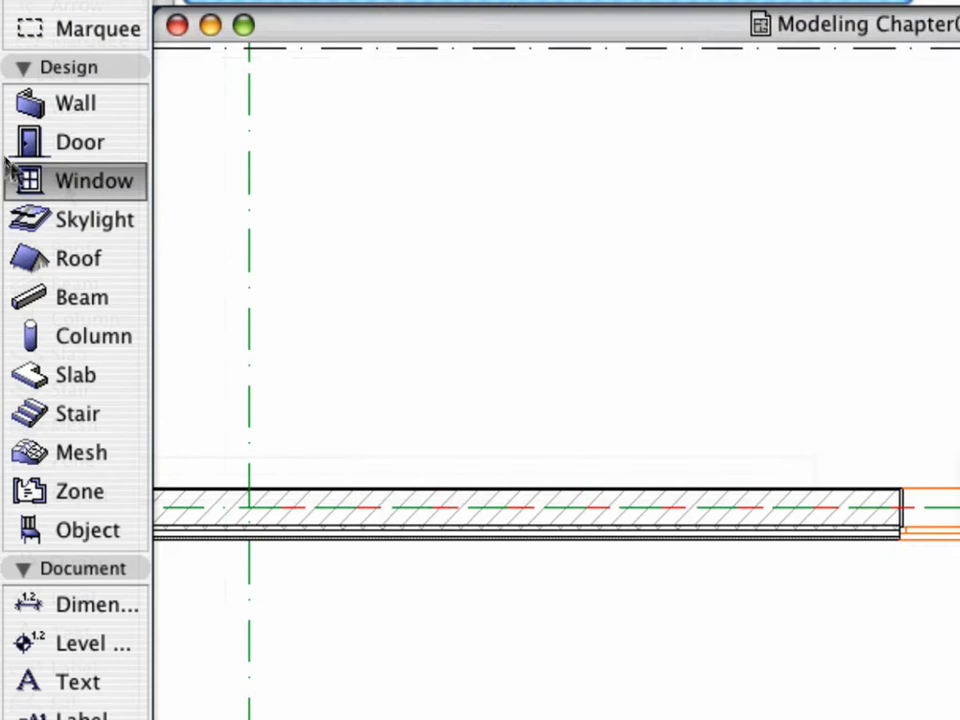
Step: Make W Trapezoid Fix 11 the default window with a 0,05 anchor offset and confirm
double_click(92, 180)
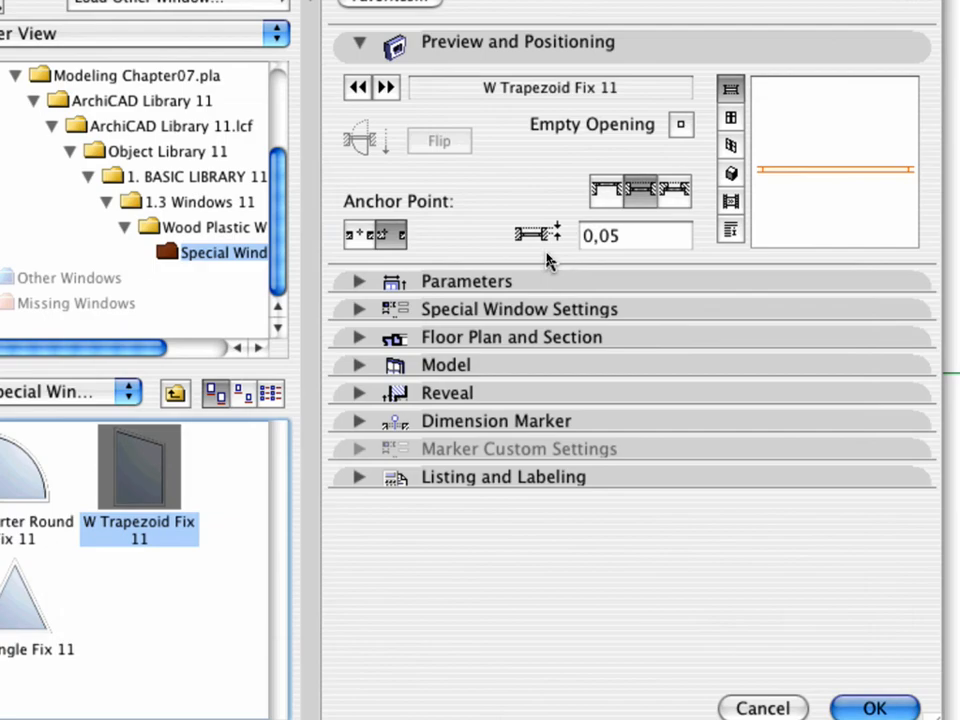
left_click(360, 280)
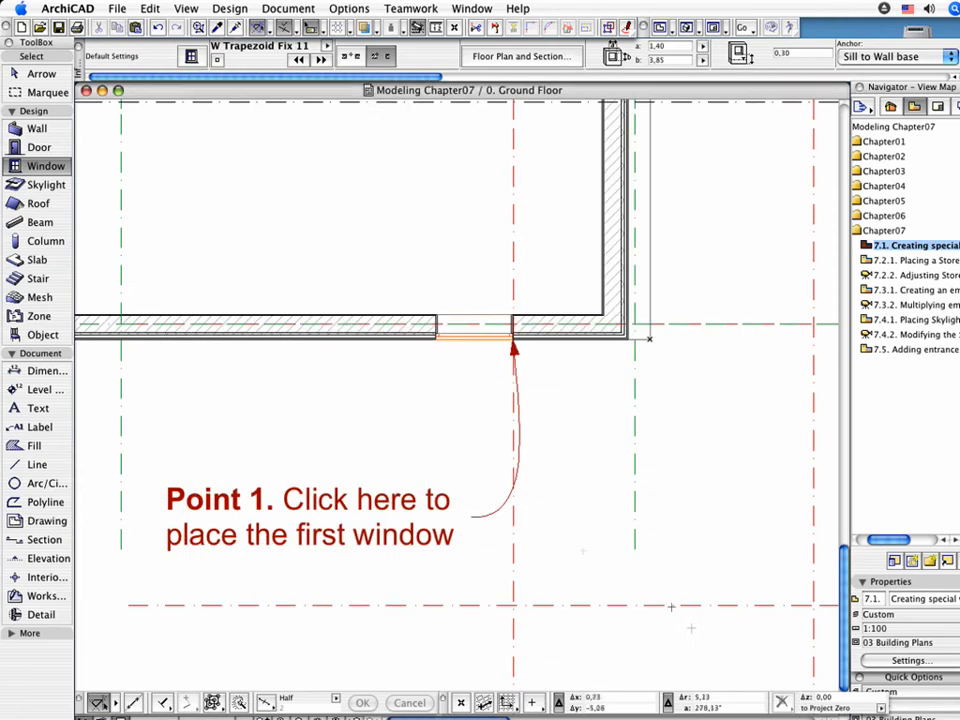
mouse_move(444, 440)
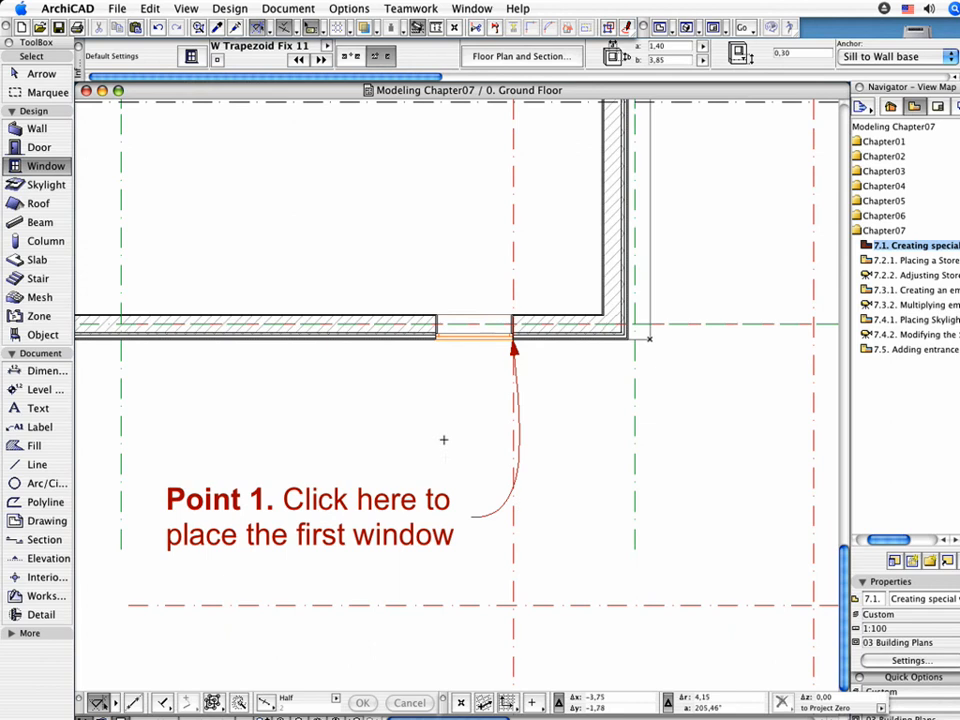